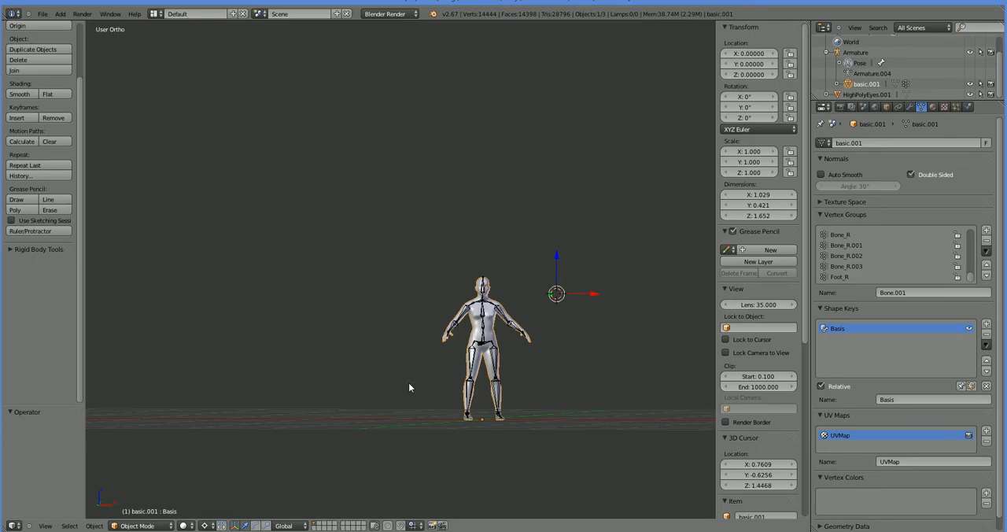
mouse_move(894, 338)
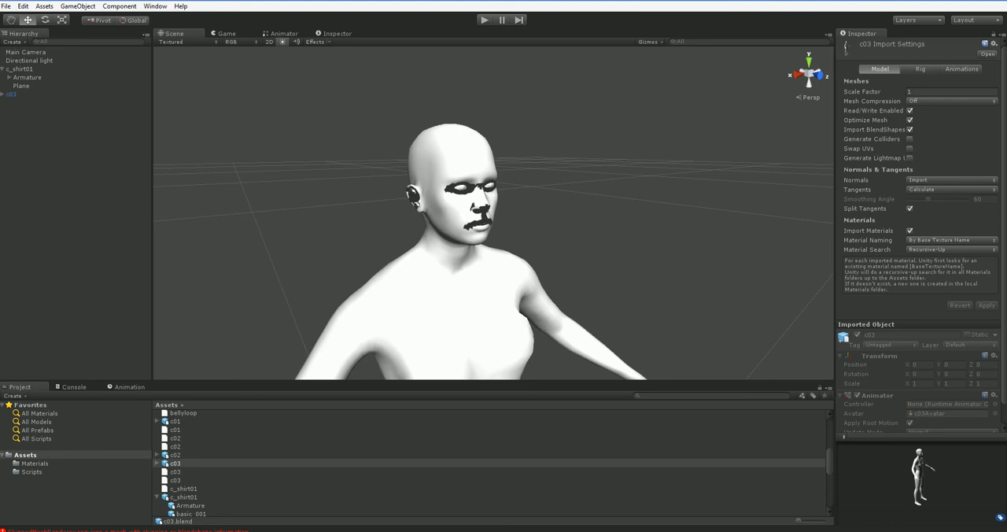
mouse_move(901, 197)
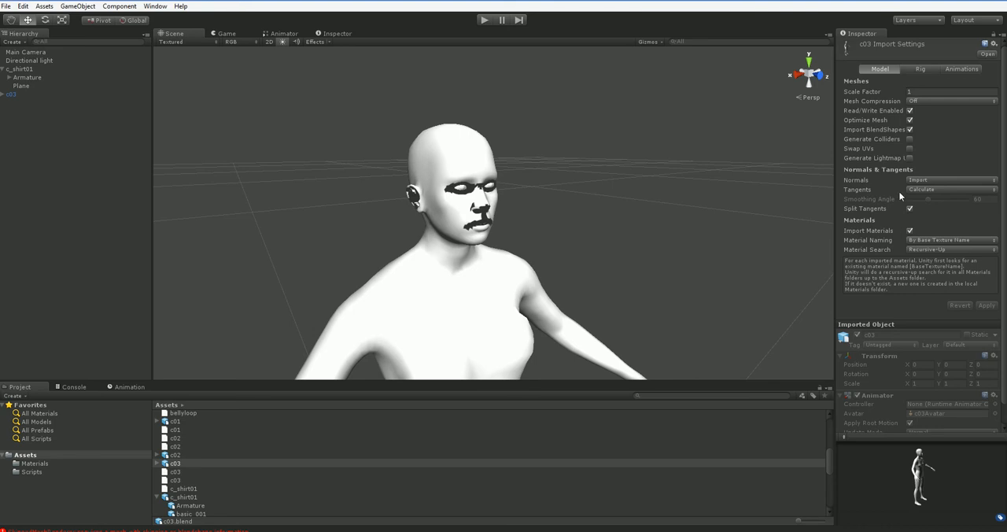
Step: Keep the import Tangents option on Calculate, then select the c03 character object in the Hierarchy
click(949, 180)
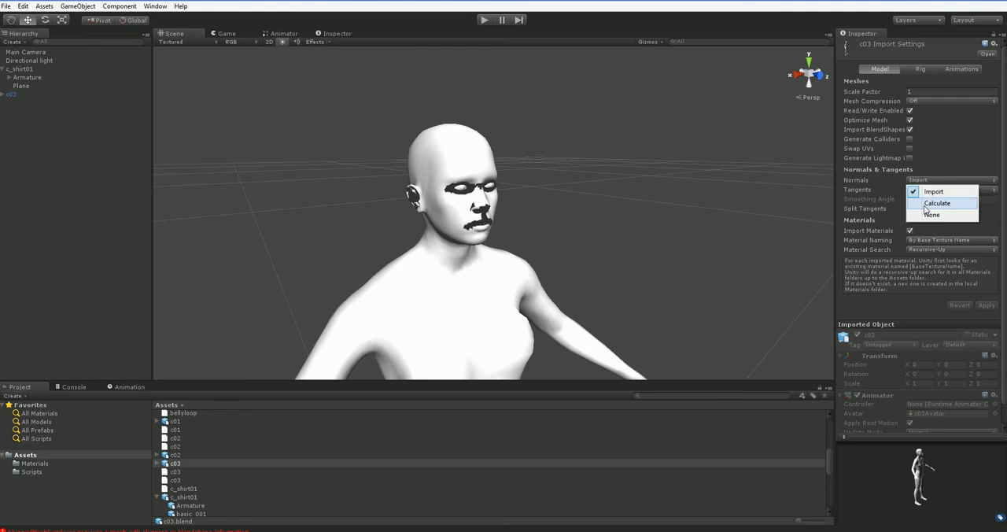
click(936, 204)
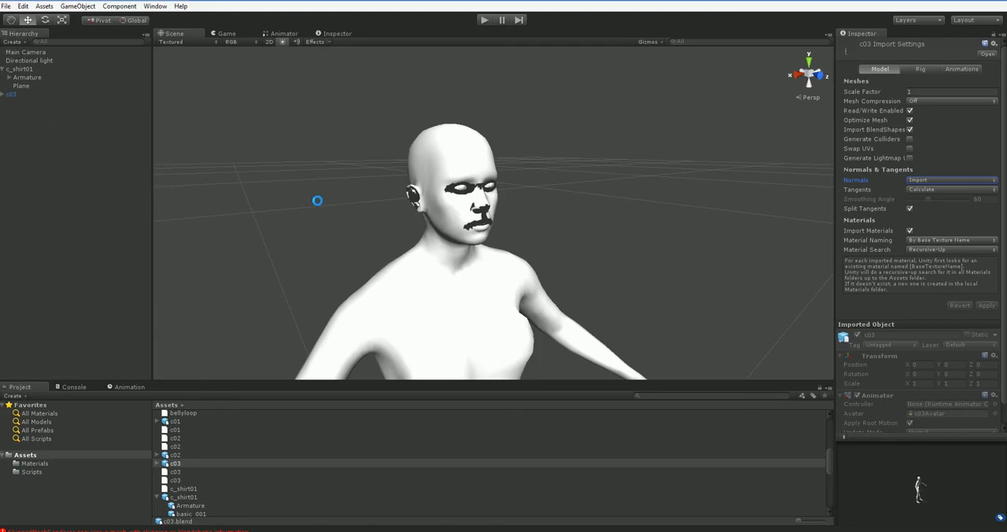
click(11, 94)
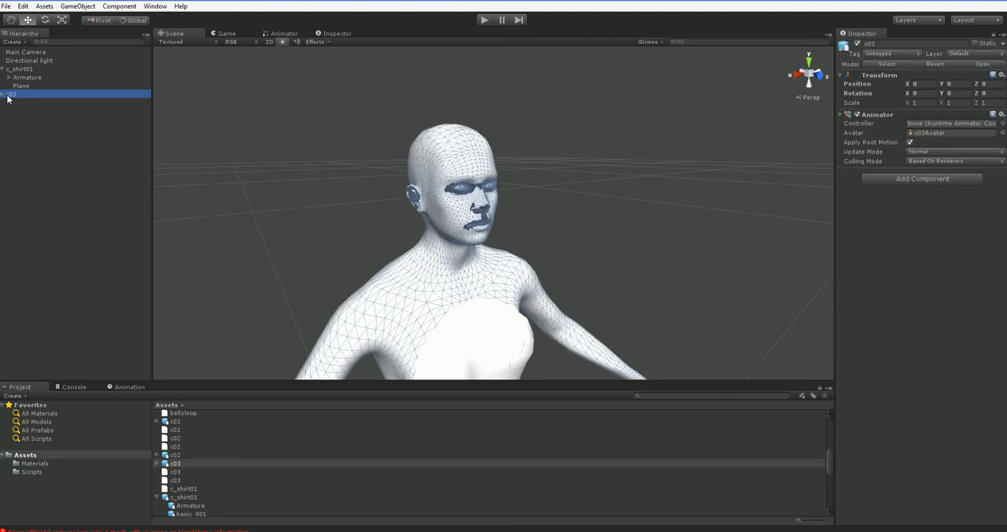
mouse_move(232, 342)
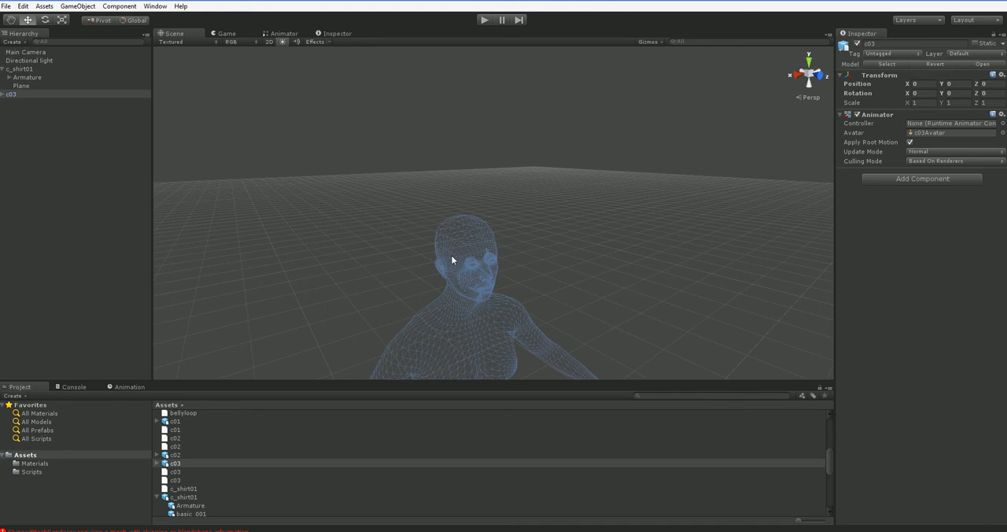
click(88, 100)
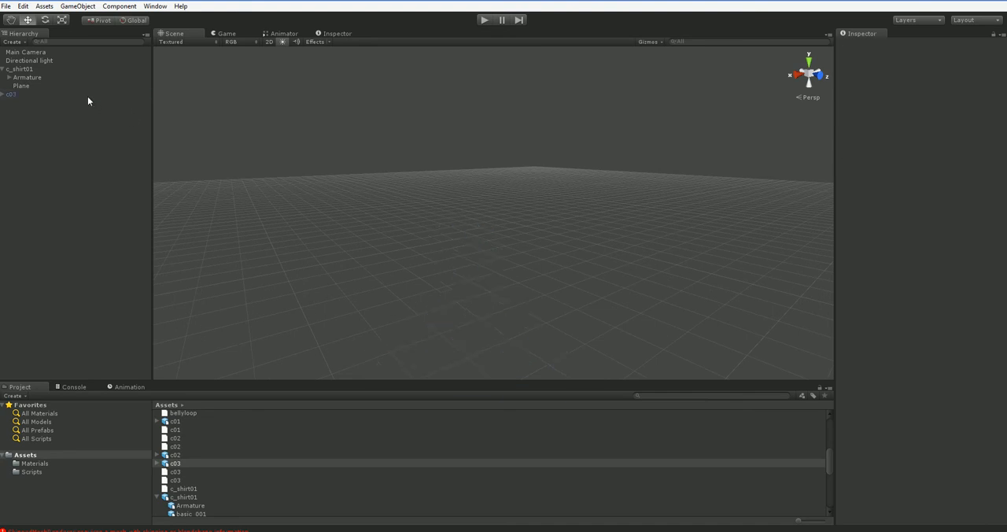
click(11, 93)
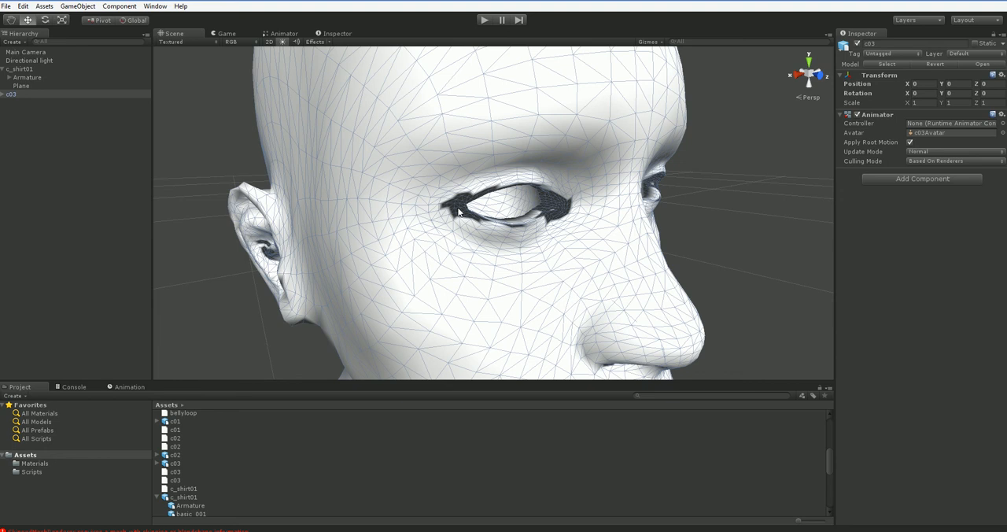
mouse_move(429, 301)
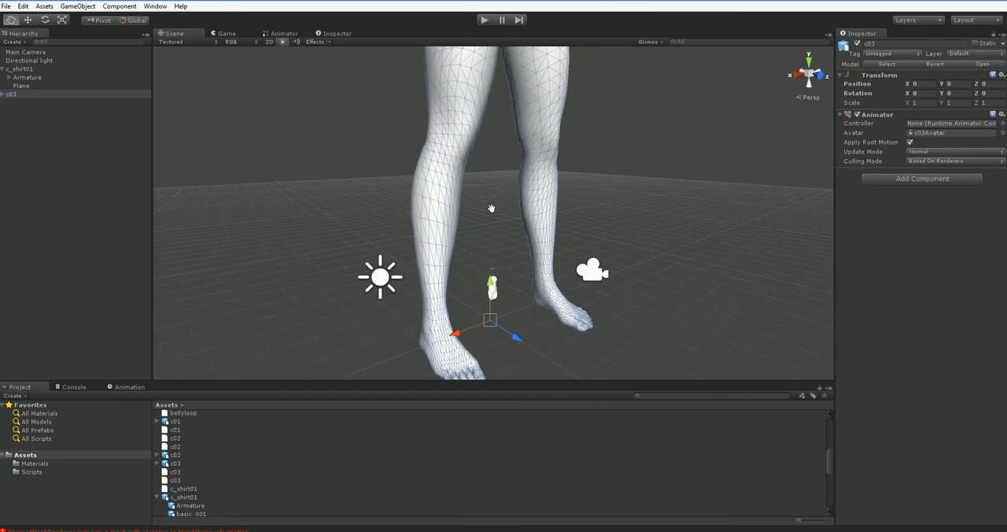
Step: Select the c03 model asset to show its Import Settings in the Inspector
click(11, 93)
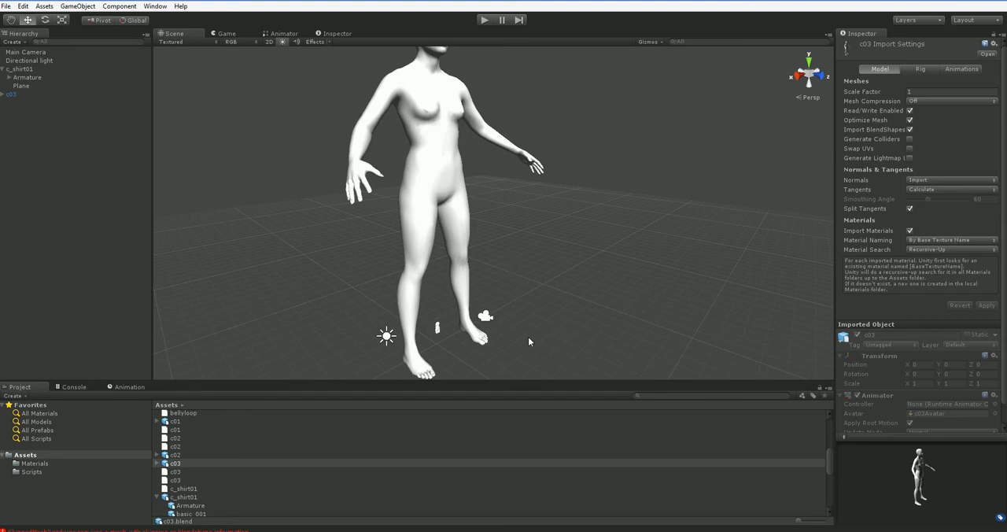
mouse_move(395, 529)
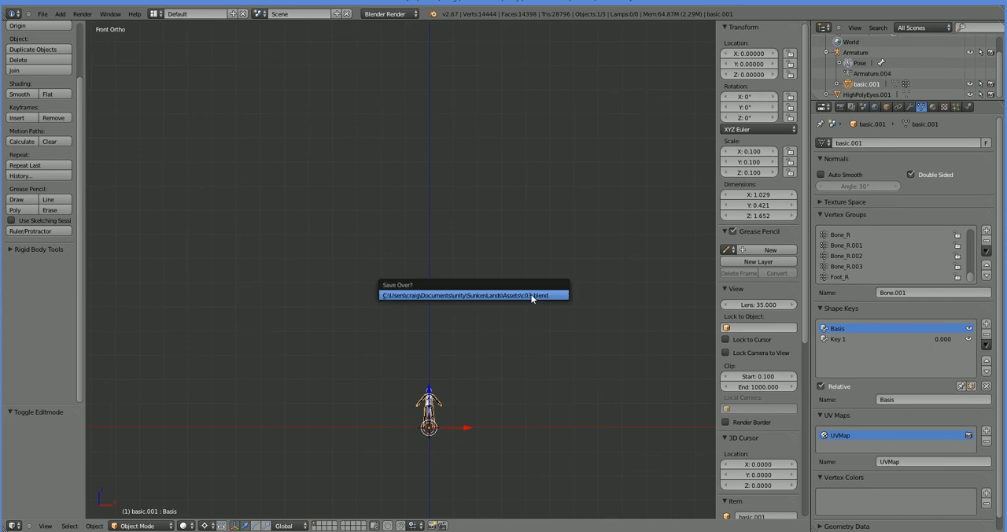
Step: Confirm saving over the existing c03.blend file
click(473, 295)
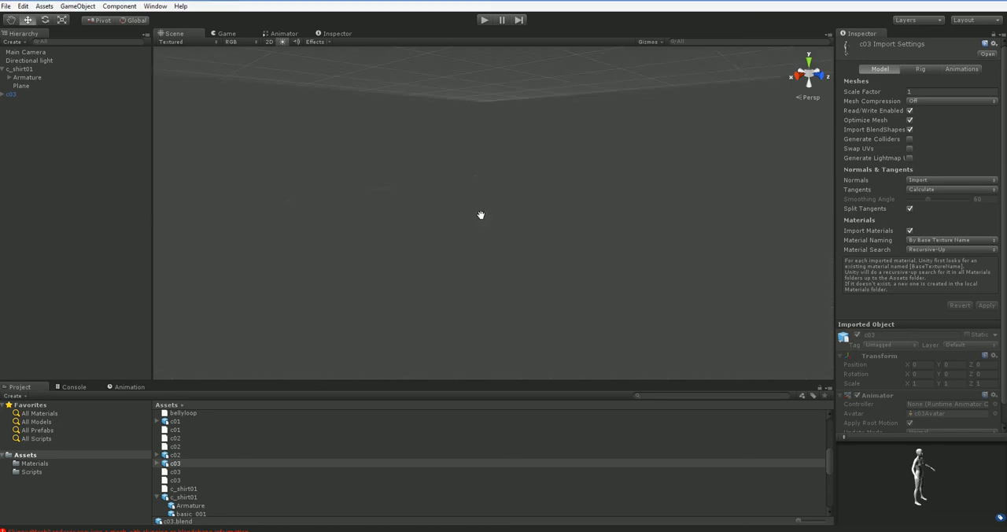
Step: Select the Plane clothing object, then expand c03 to reveal Armature, basic_001, Bone and HighPolyEyes_001
click(21, 85)
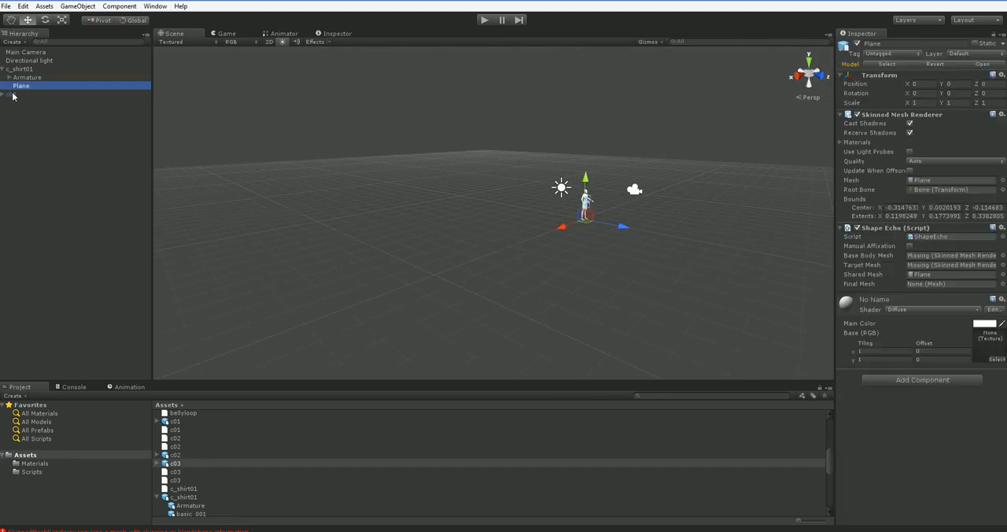
click(11, 94)
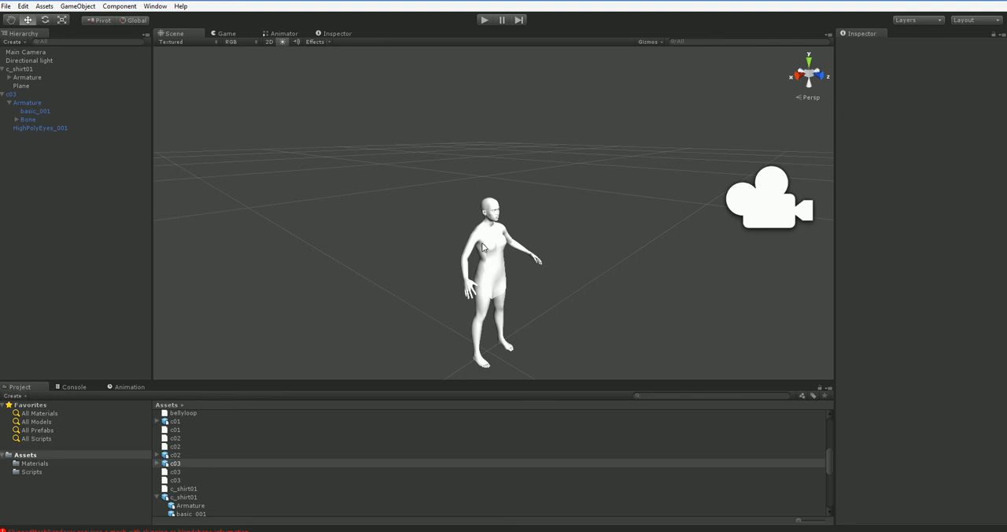
Step: Select the basic_001 body mesh to show its Key 1 blend shape and 0.1 scale
click(35, 111)
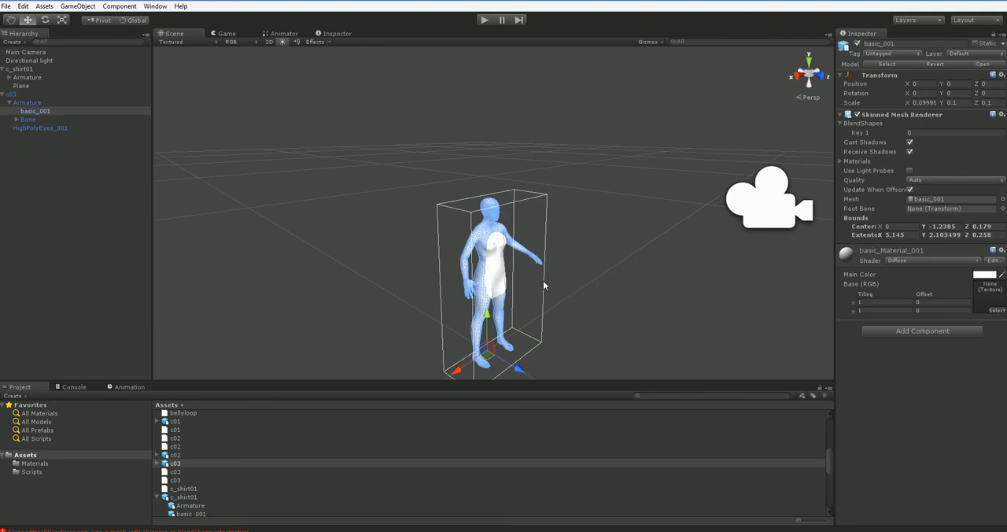
mouse_move(460, 344)
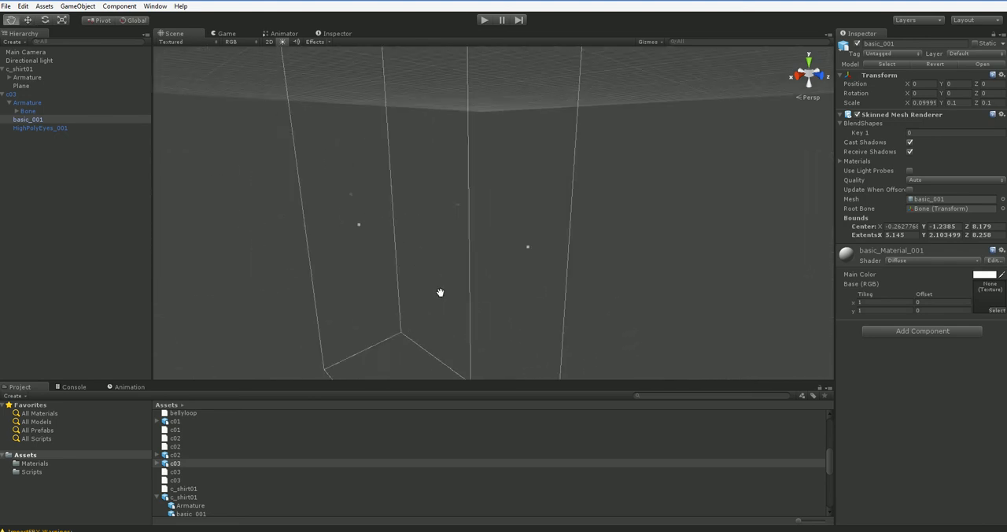
Step: Inspect the scaled basic_001 mesh and the white shirt plane across the torso in the Scene view
click(27, 102)
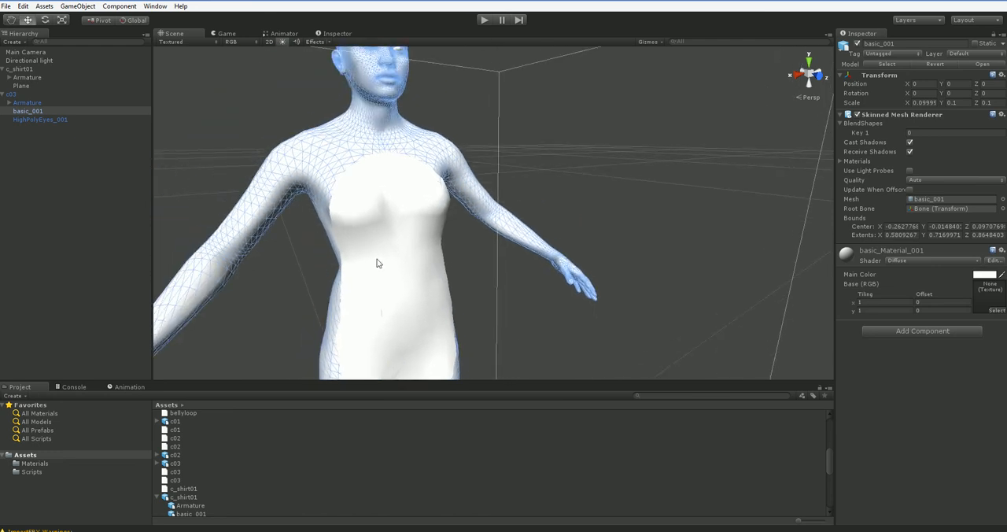
mouse_move(362, 147)
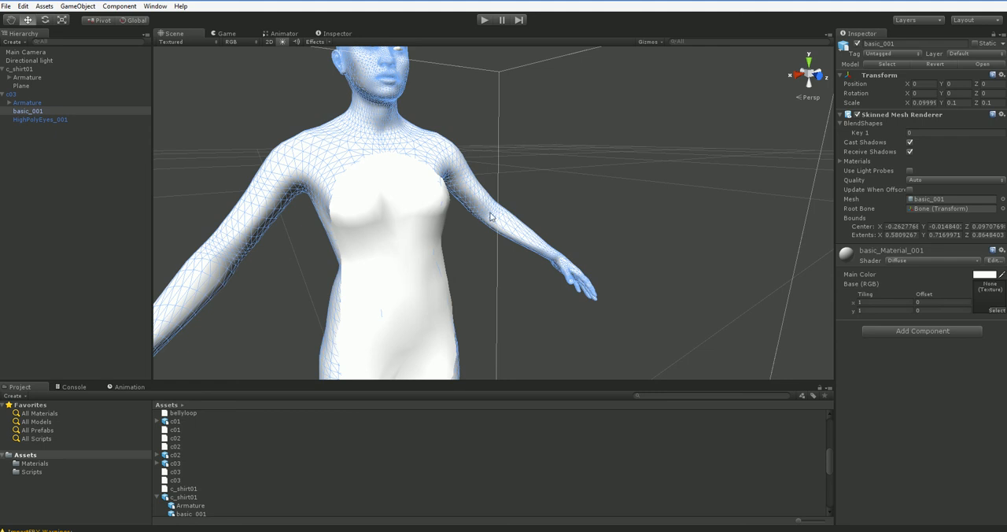
mouse_move(552, 257)
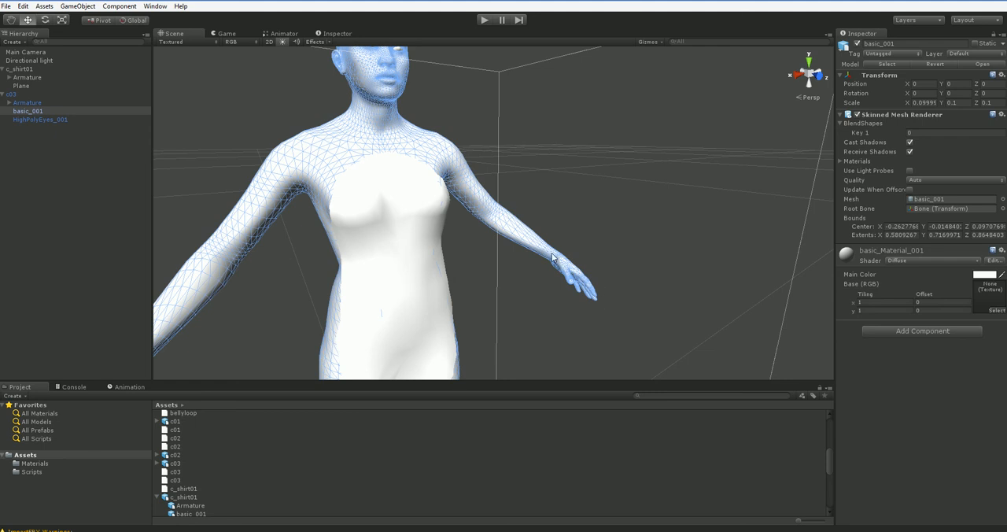
mouse_move(360, 152)
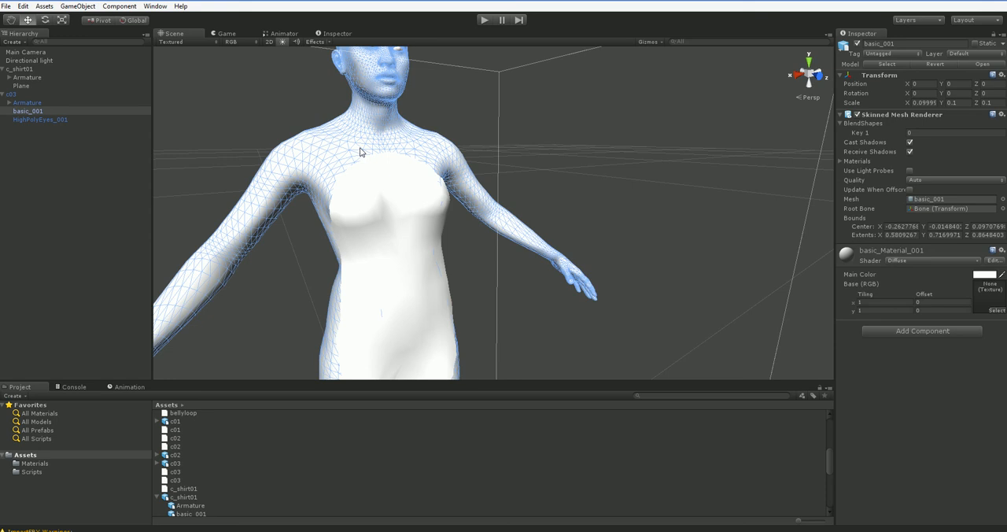
mouse_move(317, 152)
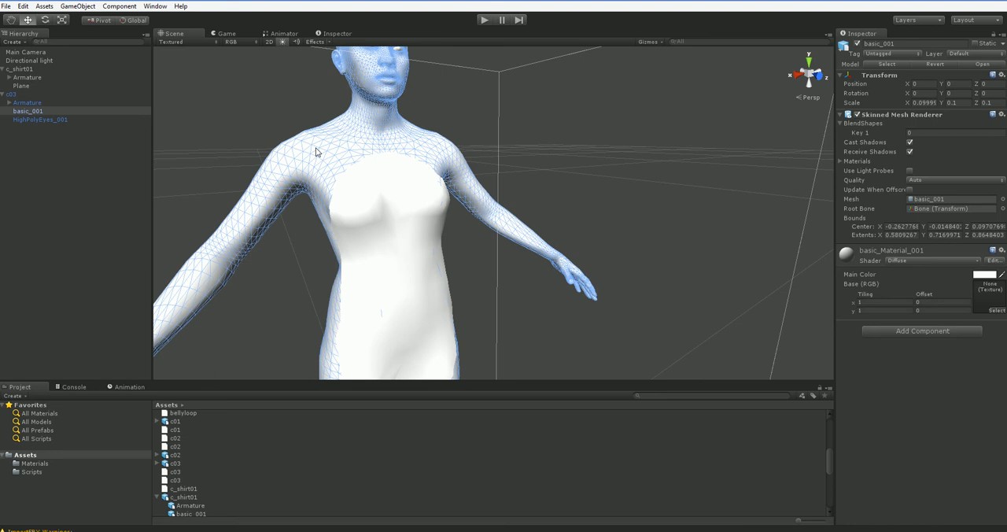
scroll(down, 3)
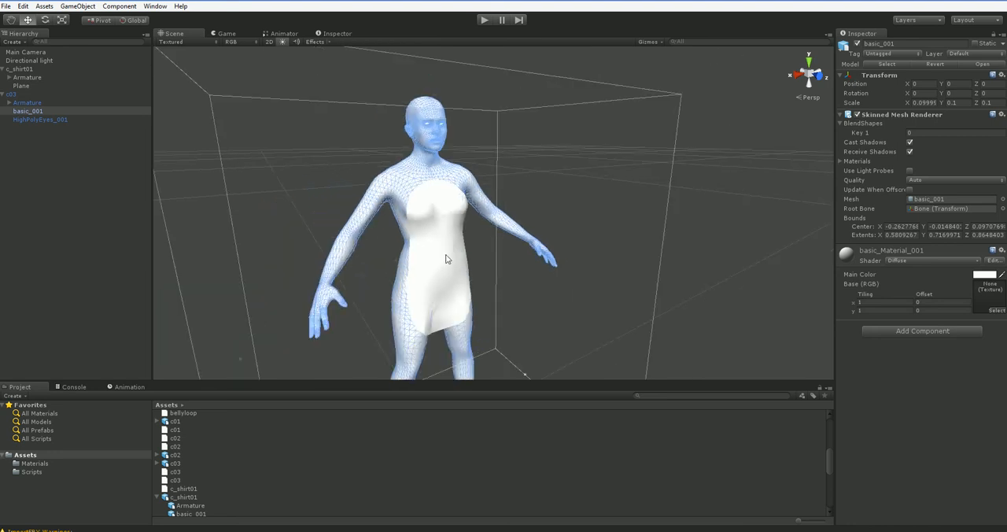
Step: Select the Plane under c_shirt01 to show its Skinned Mesh Renderer and Shape Echo script
click(21, 85)
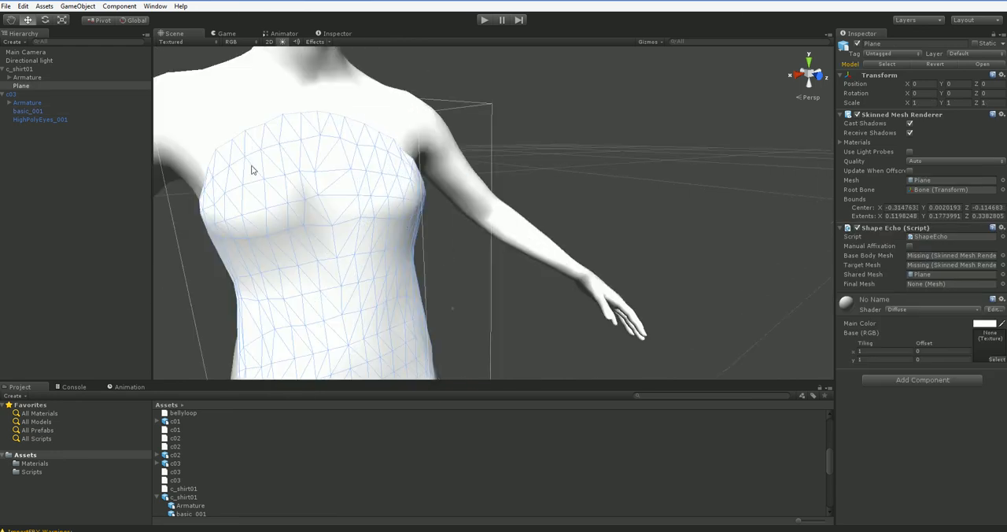
mouse_move(335, 229)
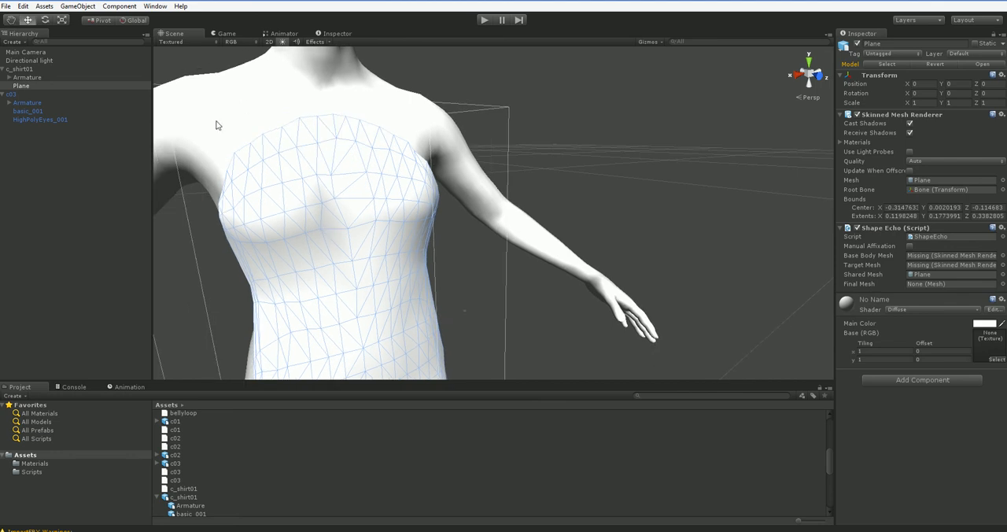
mouse_move(312, 271)
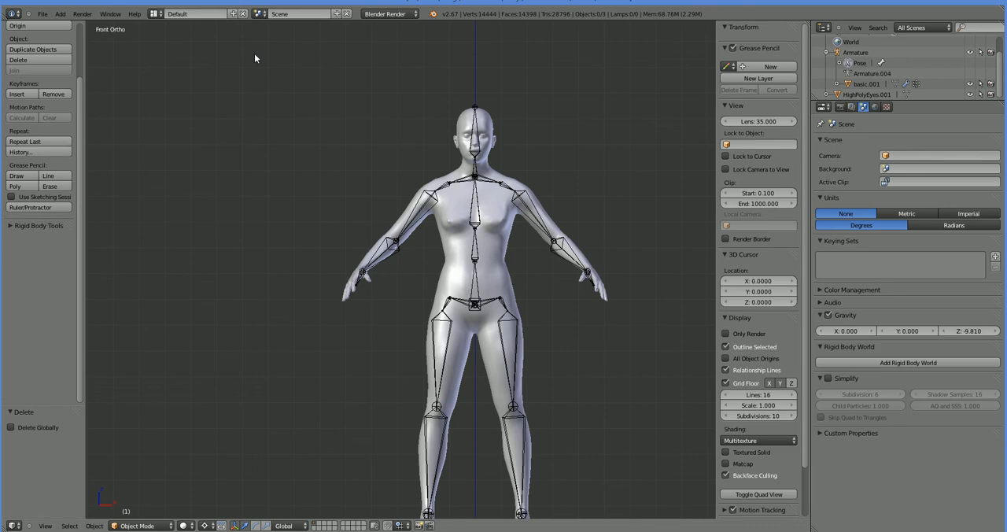
mouse_move(316, 495)
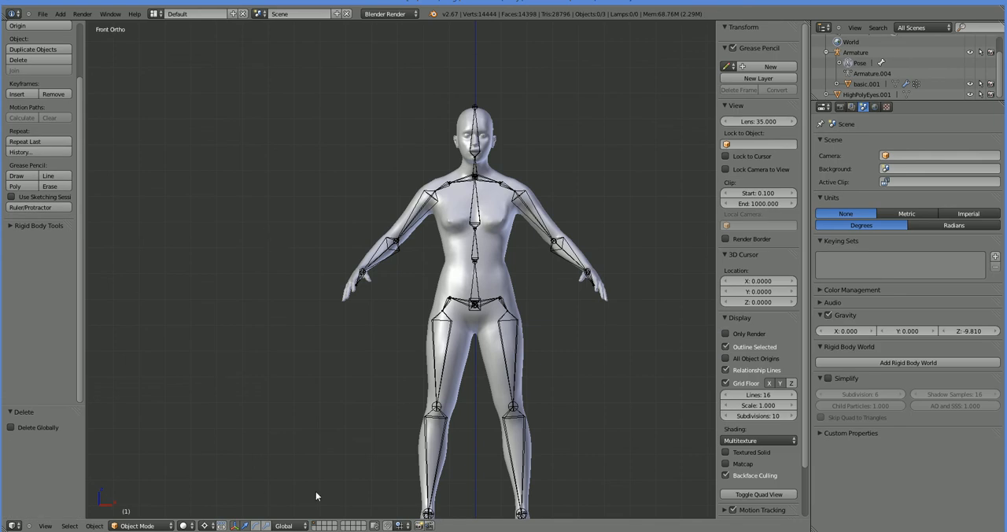
mouse_move(322, 496)
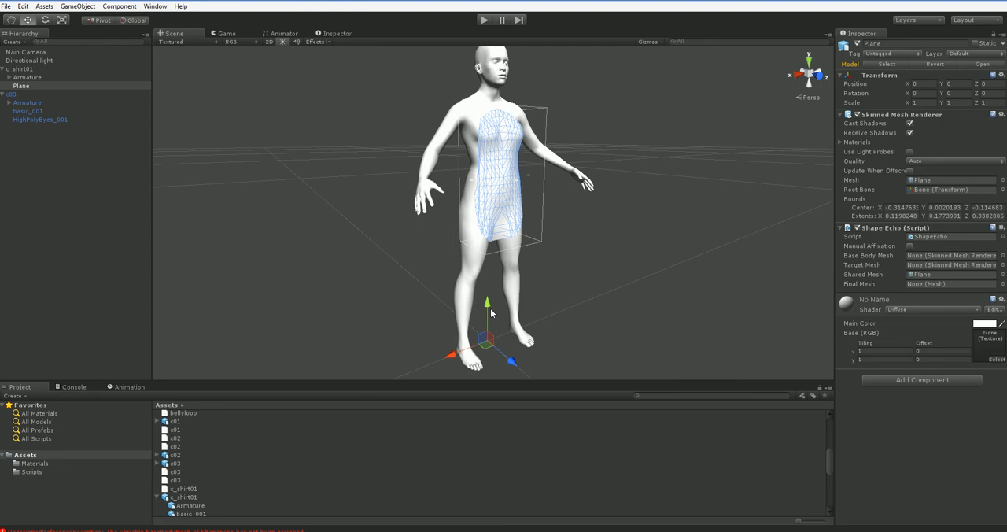
mouse_move(566, 265)
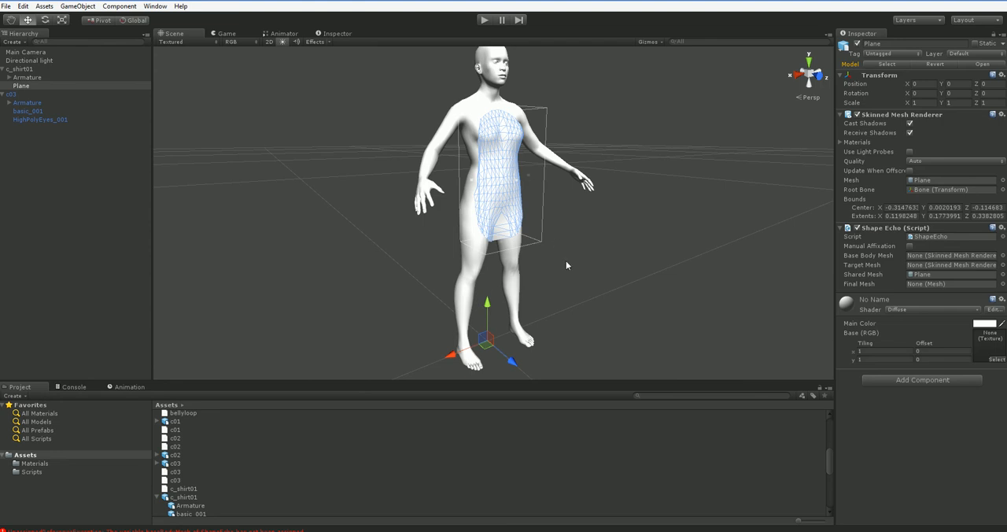
mouse_move(290, 283)
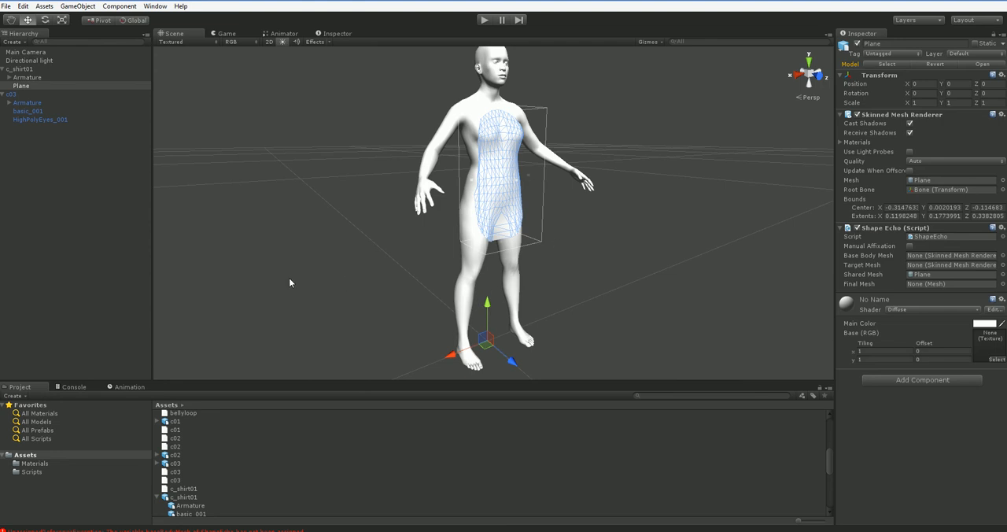
mouse_move(376, 263)
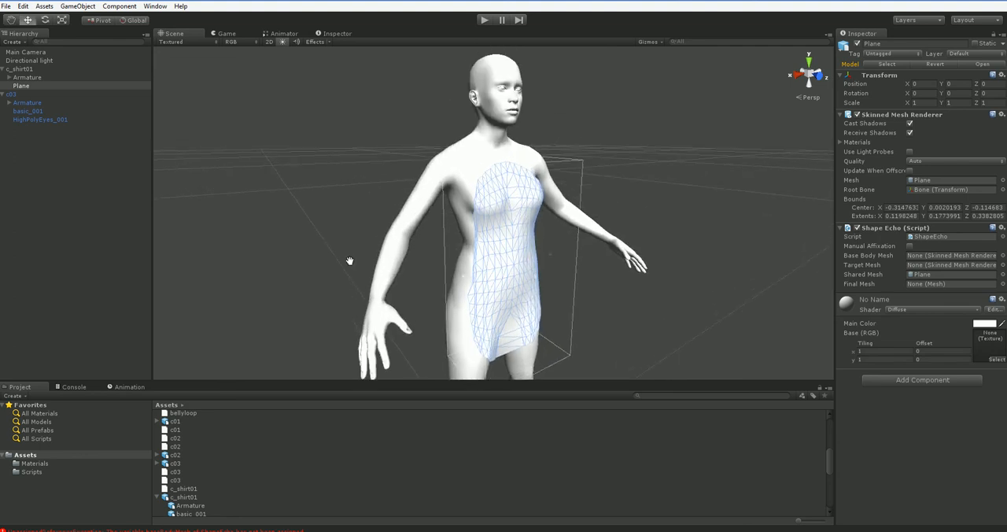
mouse_move(343, 268)
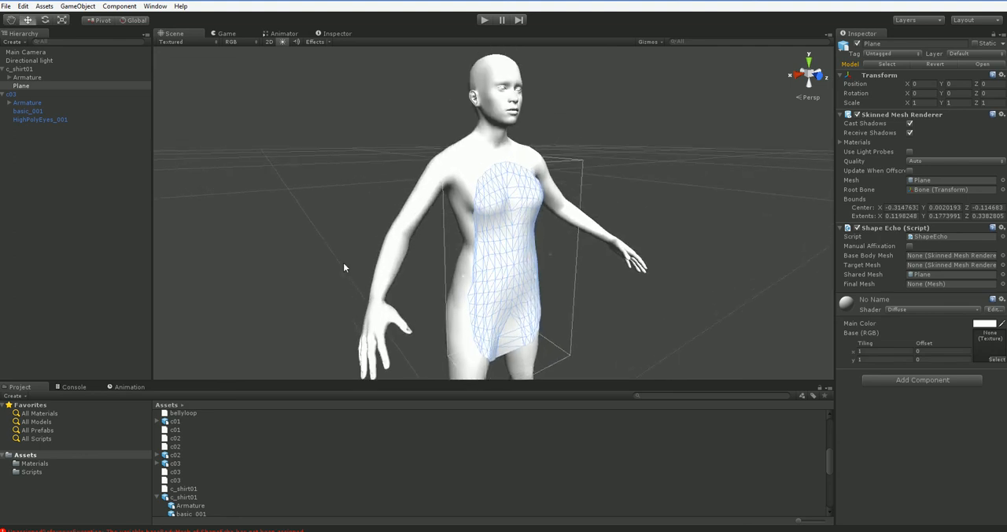